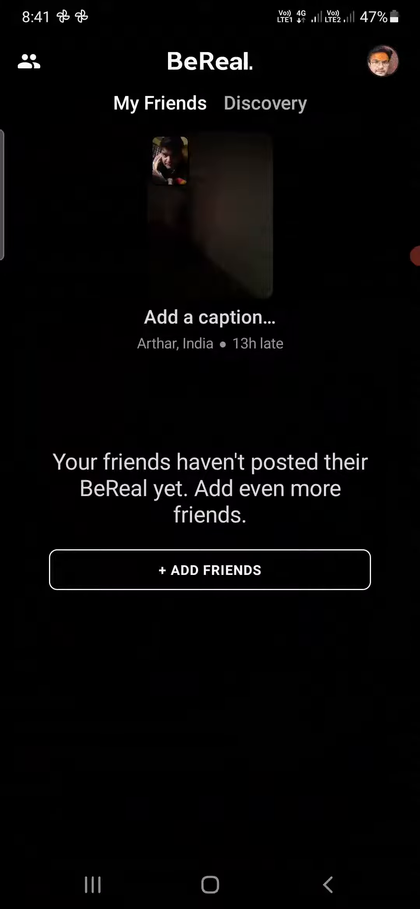
pyautogui.click(264, 102)
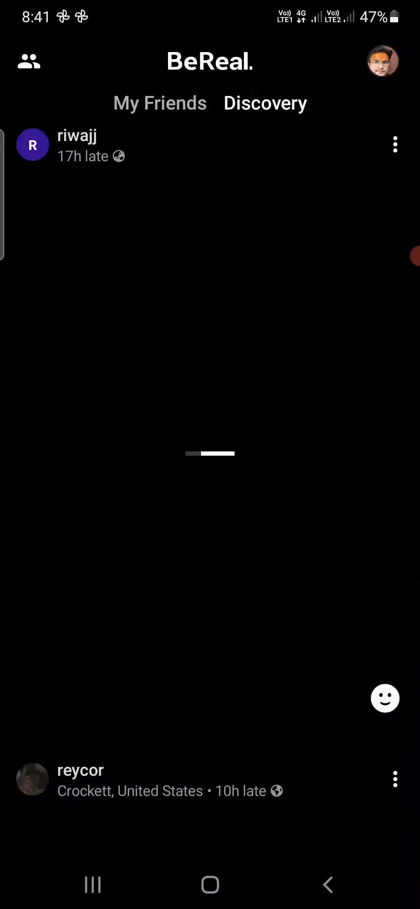